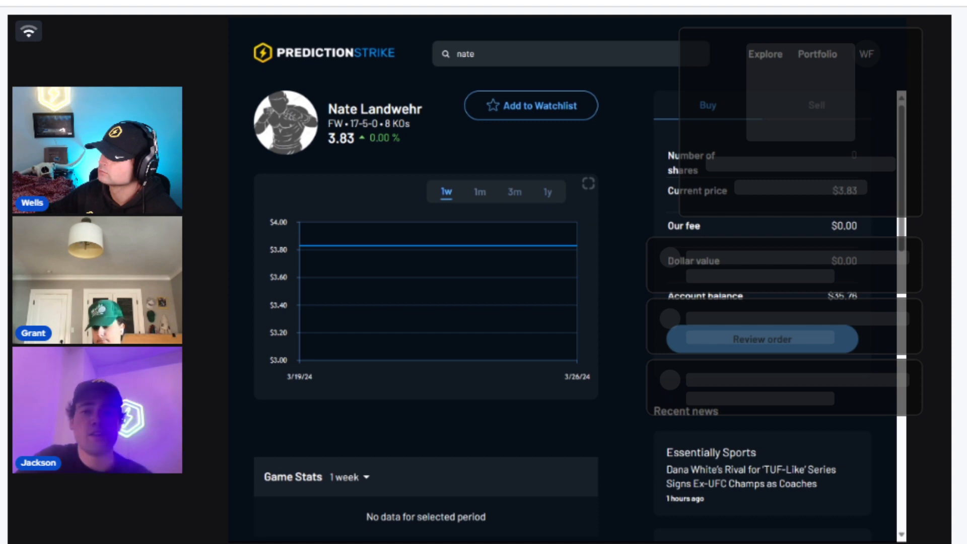
{"action": "mouse_move", "coordinate": [475, 80]}
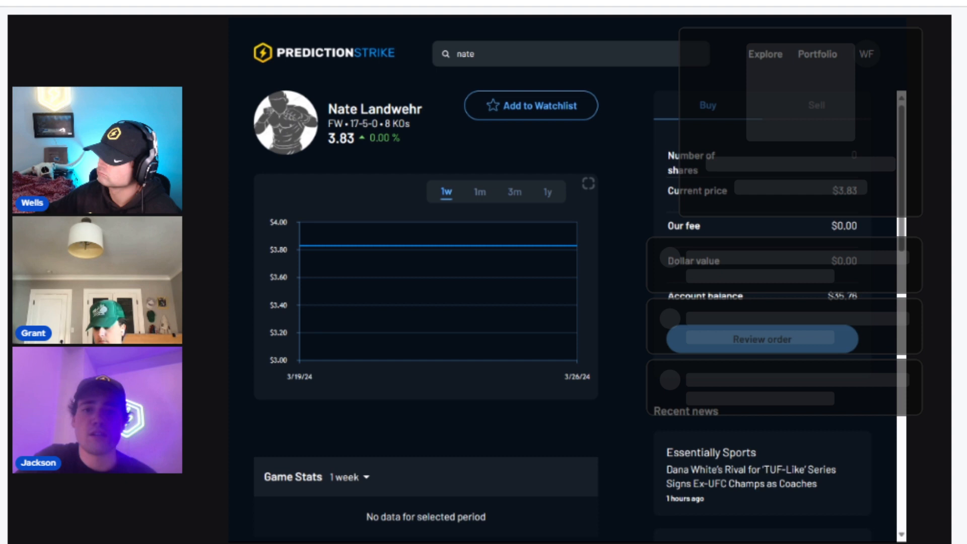
{"action": "mouse_move", "coordinate": [532, 21]}
{"action": "type", "text": "herb"}
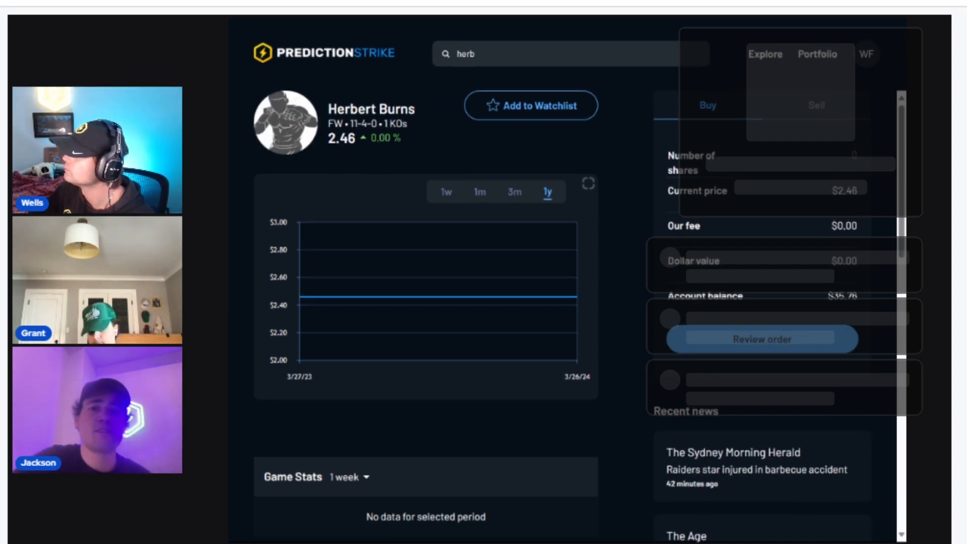
Search 'julio a' to reach Julio Arce's page with his 1-year chart, up 16.37%
{"action": "type", "text": "julio a"}
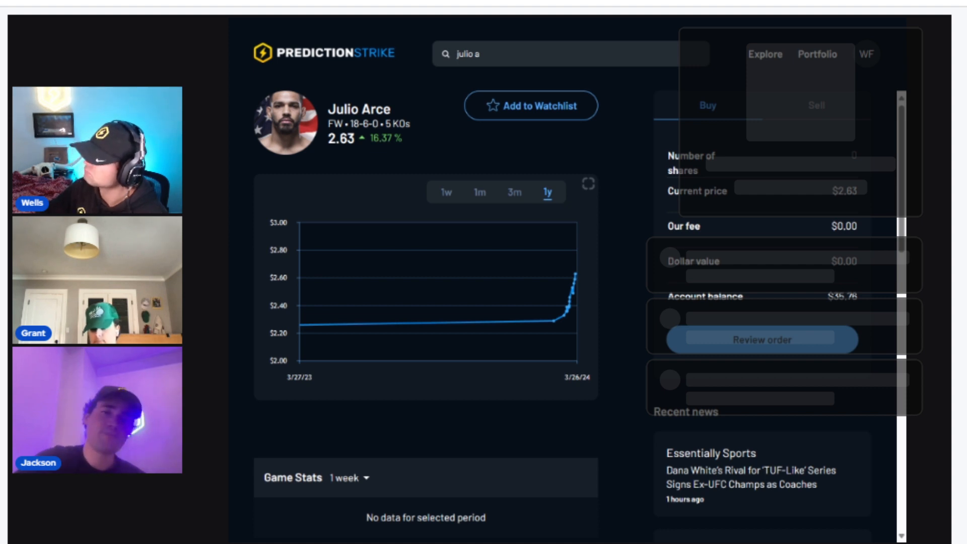
{"action": "type", "text": "herb"}
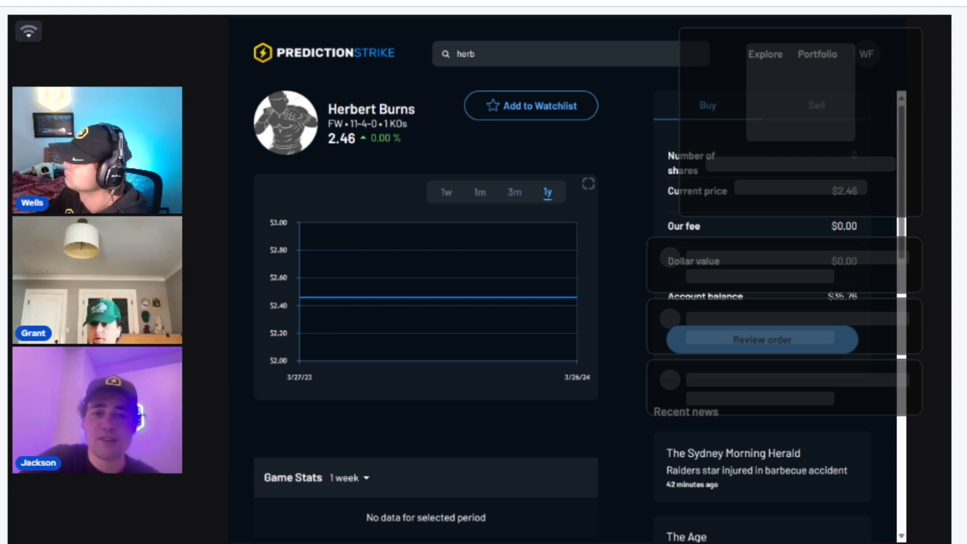
{"action": "type", "text": "julio a"}
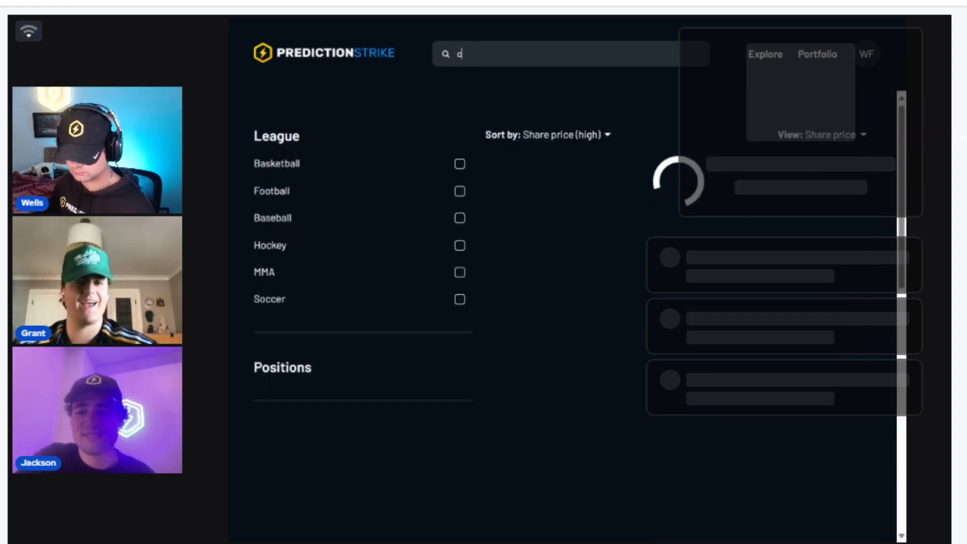
Search 'casem' and select the Casemiro result from the player list
{"action": "type", "text": "casem"}
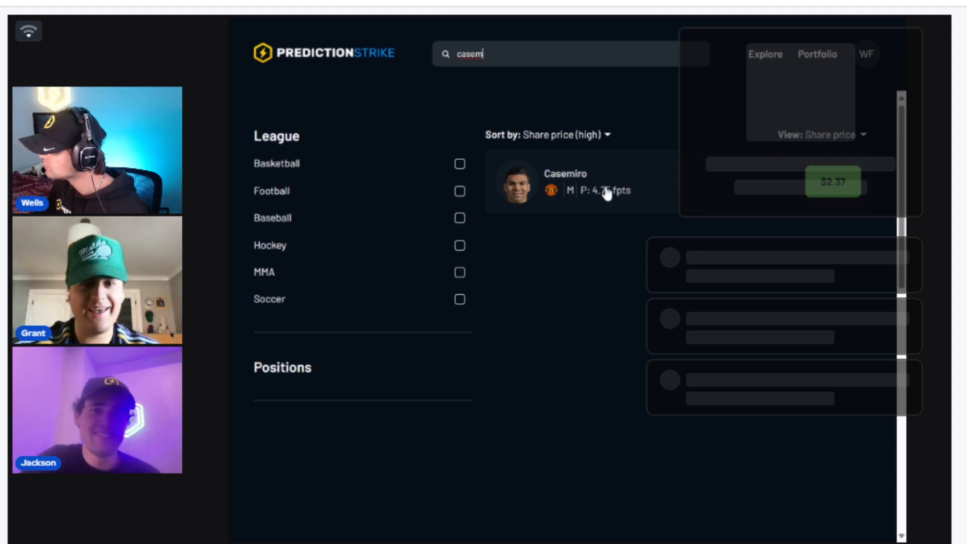
{"action": "left_click", "coordinate": [563, 181]}
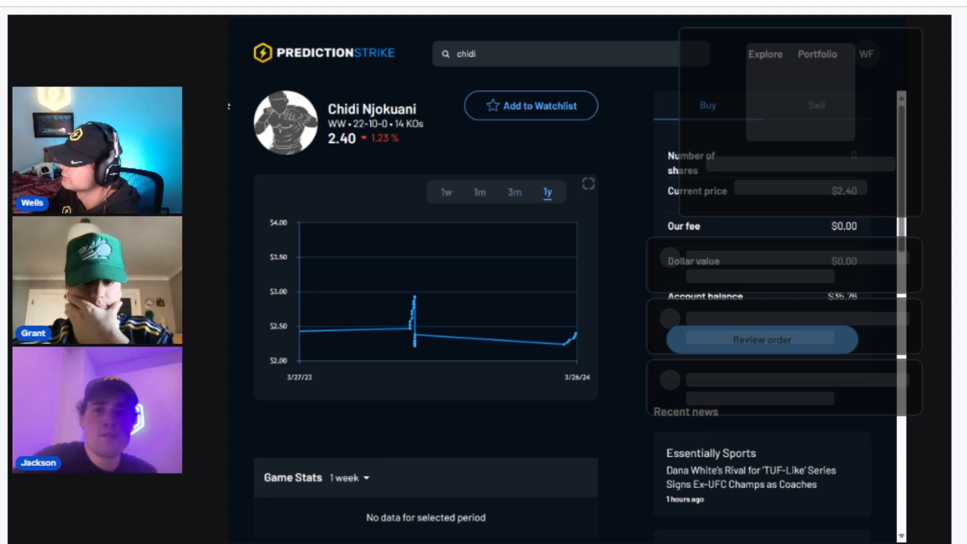
{"action": "mouse_move", "coordinate": [400, 21]}
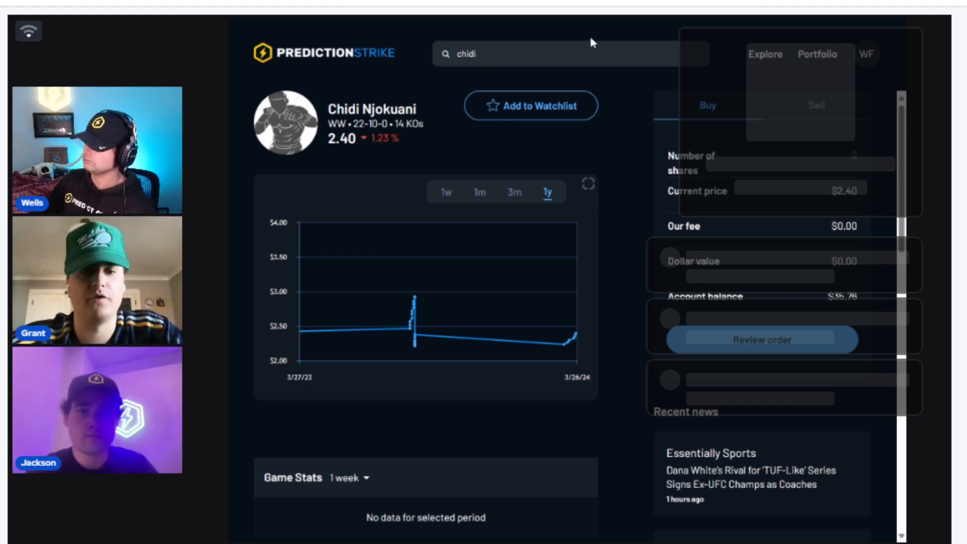
Search 'rhys' from Chidi Njokuani's page to reach Rhys McKee's 1-year chart
{"action": "type", "text": "rhys"}
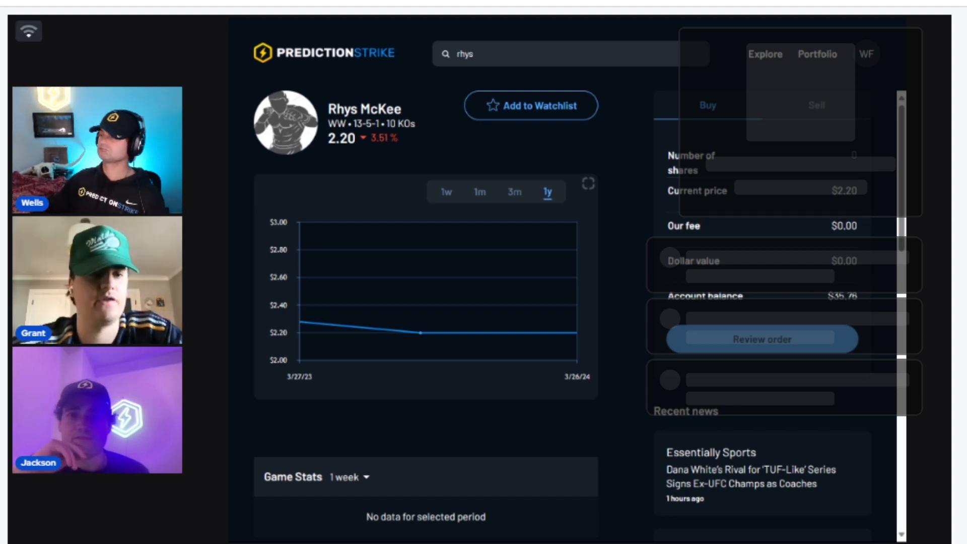
{"action": "mouse_move", "coordinate": [467, 21]}
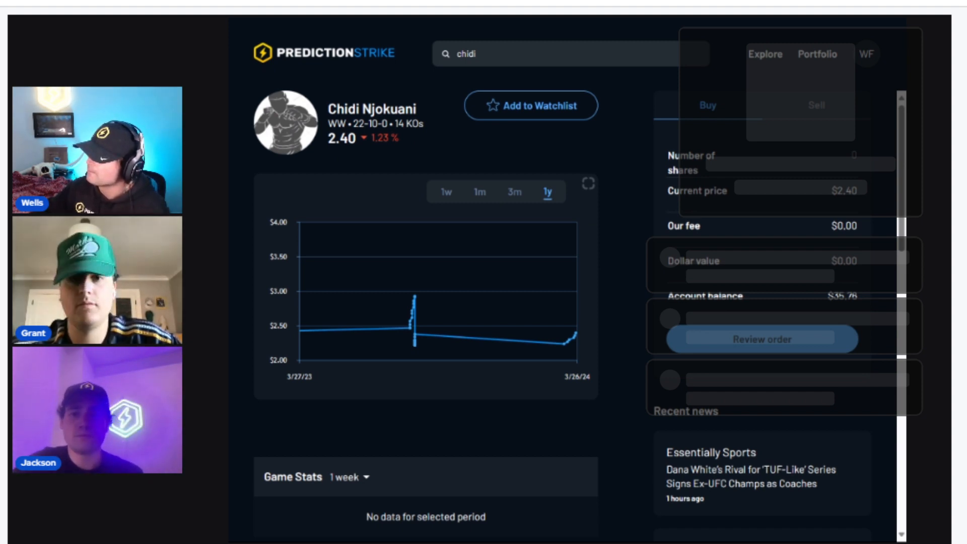
Search 'bill al' to reach Bill Algeo's page, his 1-year chart up 26.00%
{"action": "type", "text": "bill al"}
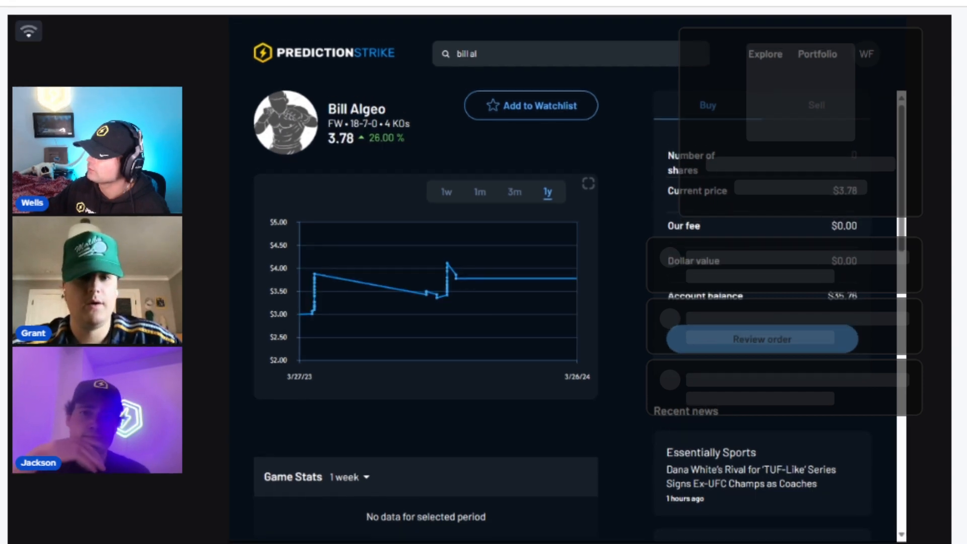
{"action": "type", "text": "kyle nel"}
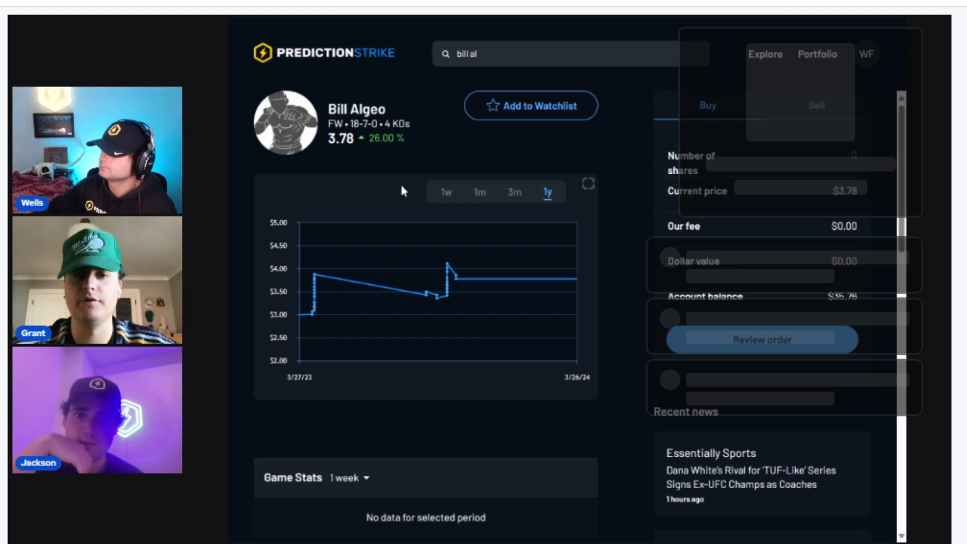
{"action": "mouse_move", "coordinate": [389, 230]}
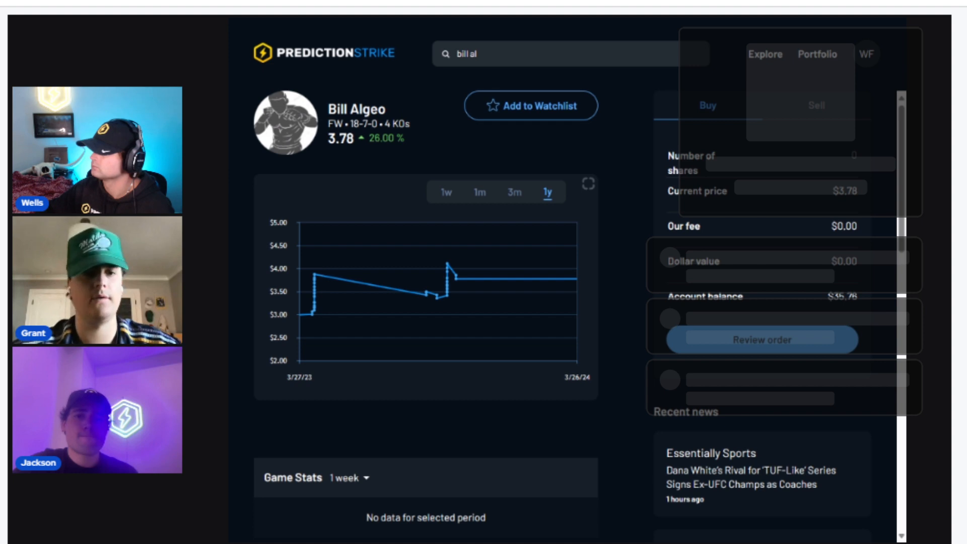
{"action": "mouse_move", "coordinate": [514, 80]}
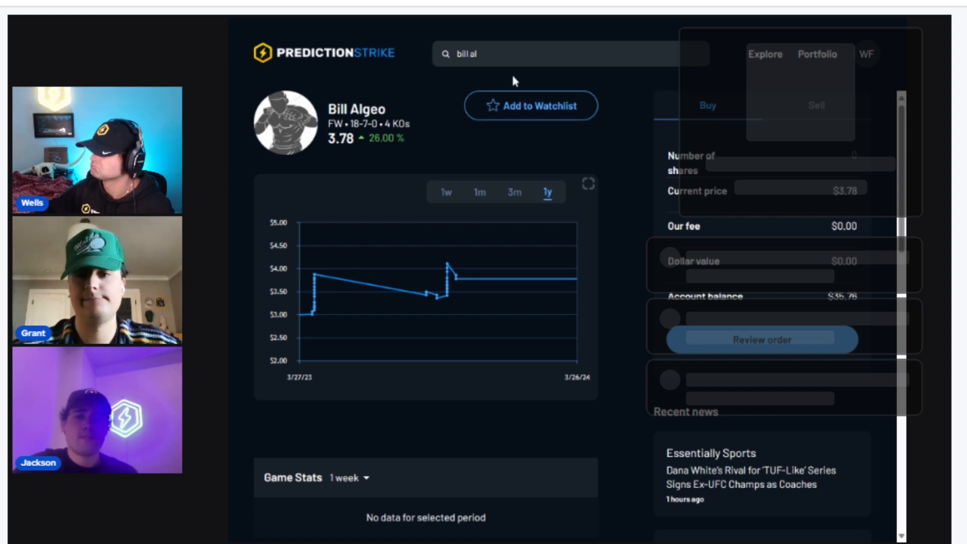
{"action": "mouse_move", "coordinate": [669, 21]}
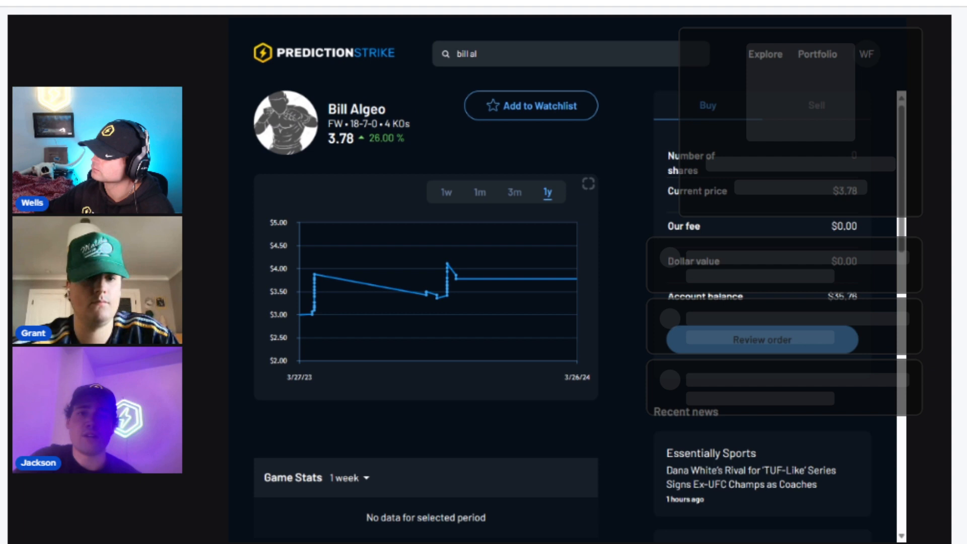
{"action": "type", "text": "kyle nel"}
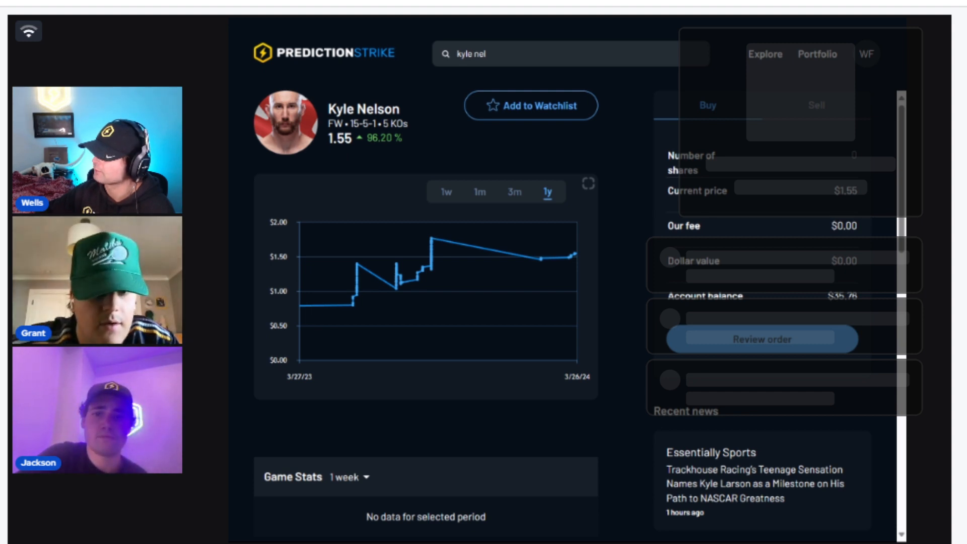
Search 'ruzi' from the fighter page after reviewing Kyle Nelson and Sedriques Dumas
{"action": "type", "text": "ruzi"}
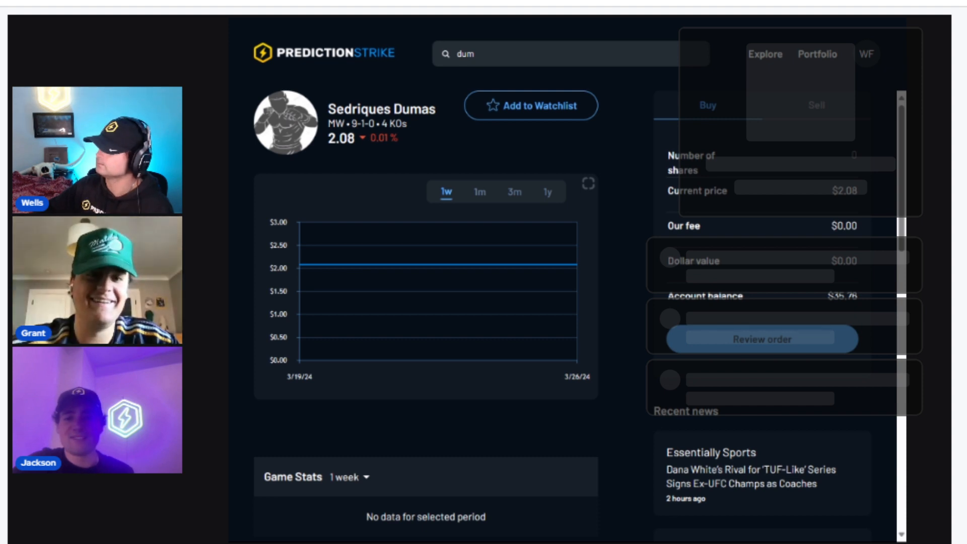
Search 'ruzi' and 'dum' to flip between Dumas and Ruziboev, ending on Ruziboev up 32.16%
{"action": "type", "text": "ruzi"}
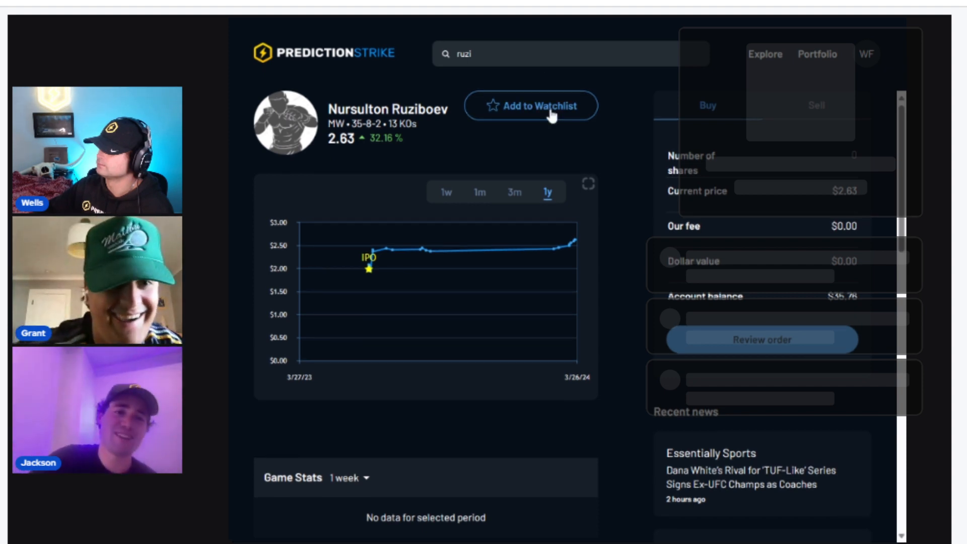
{"action": "mouse_move", "coordinate": [473, 21]}
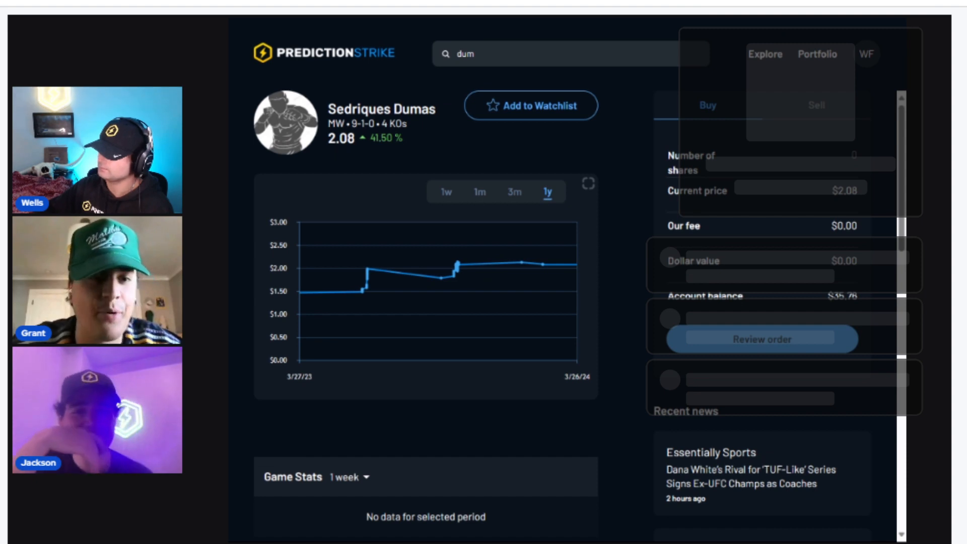
{"action": "type", "text": "ruzi"}
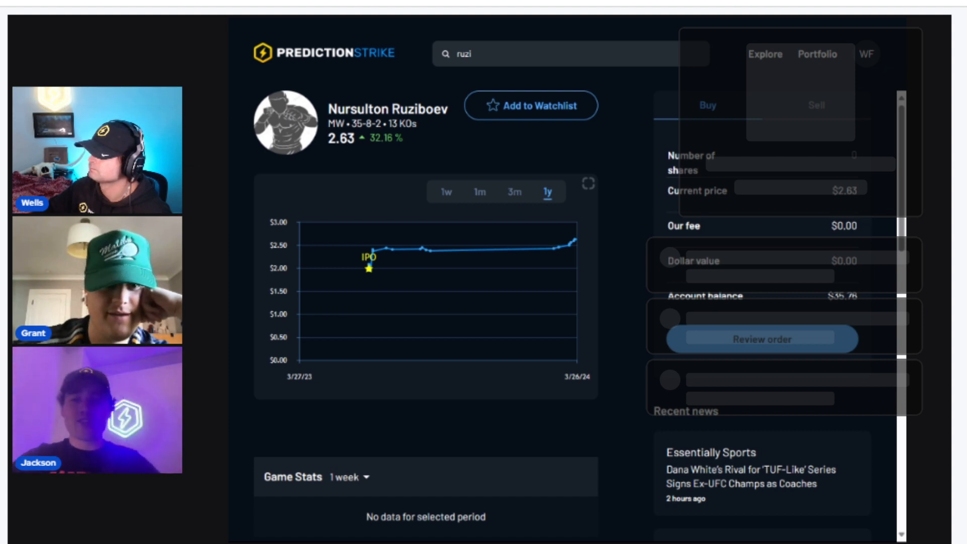
{"action": "type", "text": "dum"}
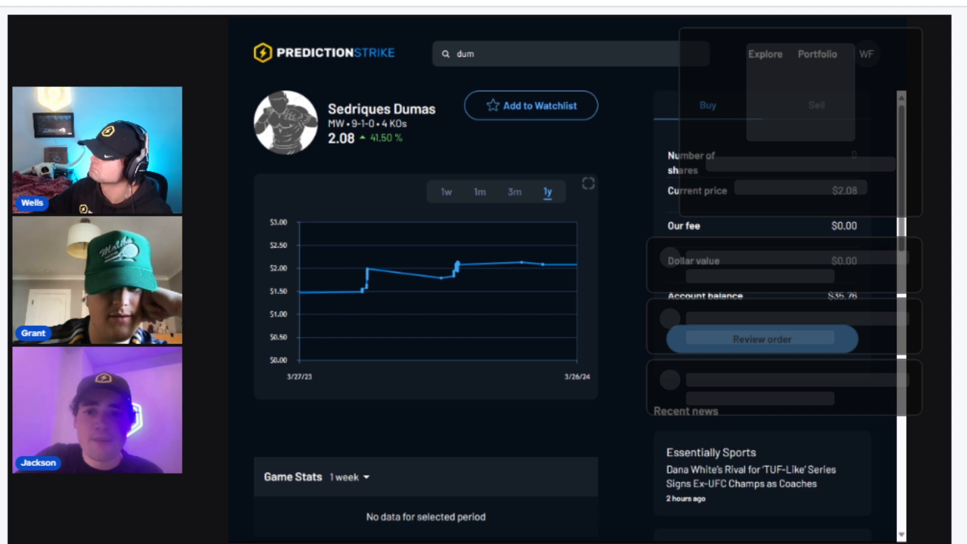
{"action": "type", "text": "ruzi"}
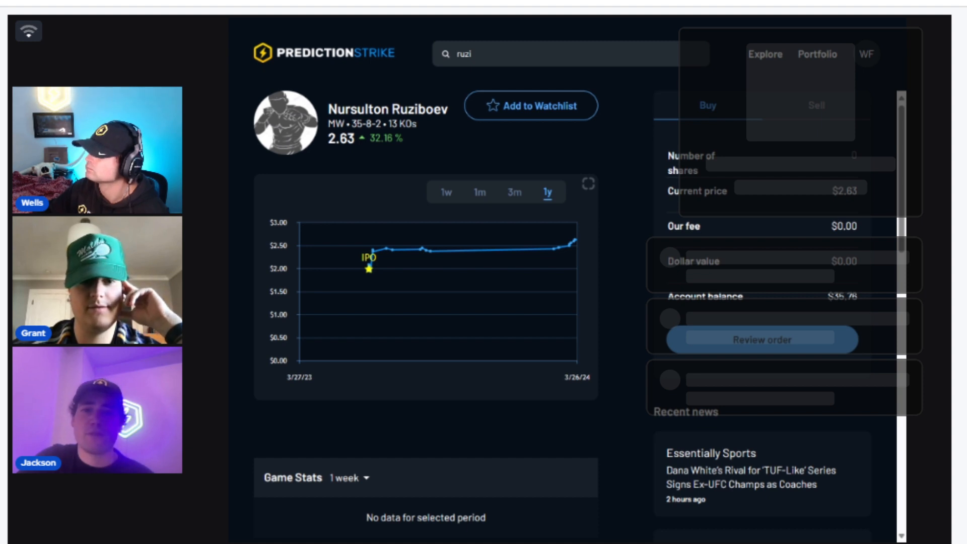
{"action": "type", "text": "dum"}
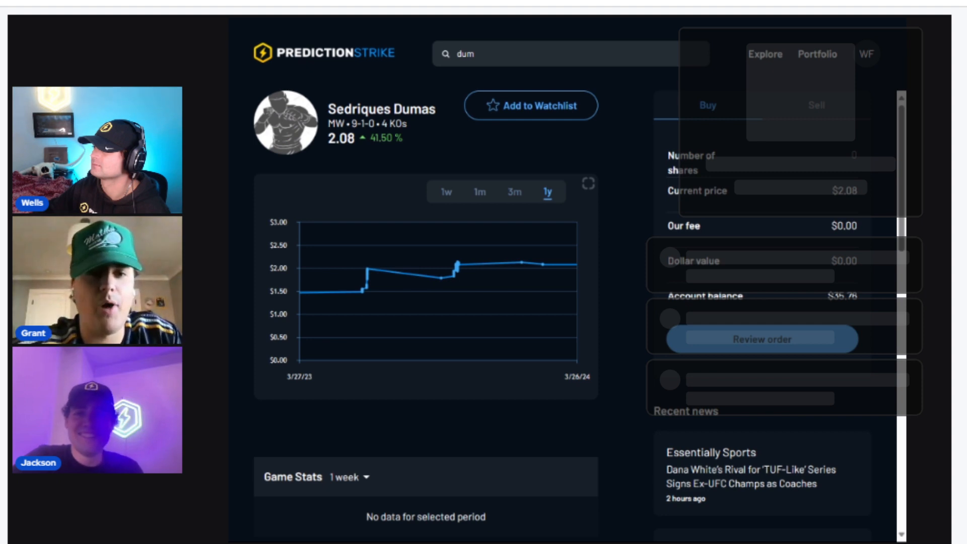
{"action": "type", "text": "ruzi"}
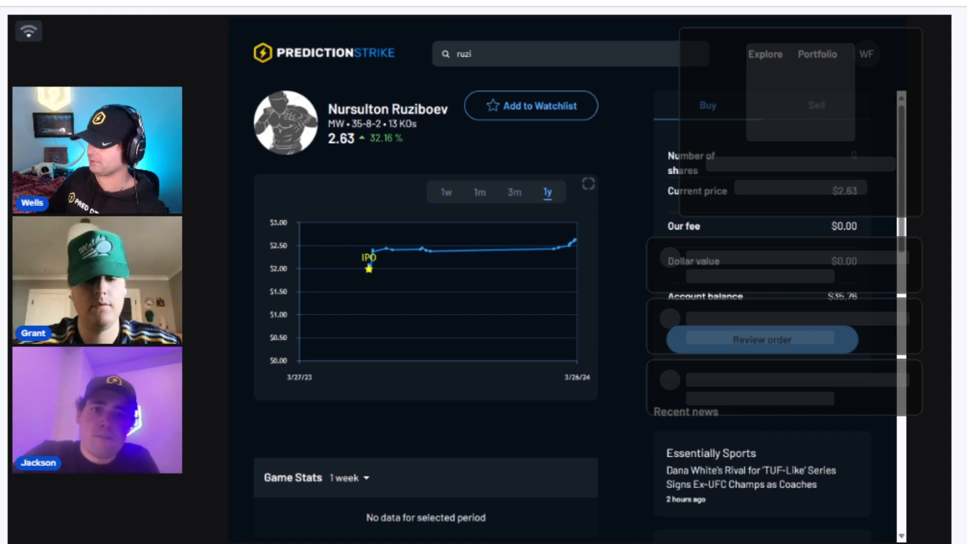
Search 'weid' for Chris Weidman, then 'bruno s' to reach Bruno Silva's page, up 36.36%
{"action": "type", "text": "weid"}
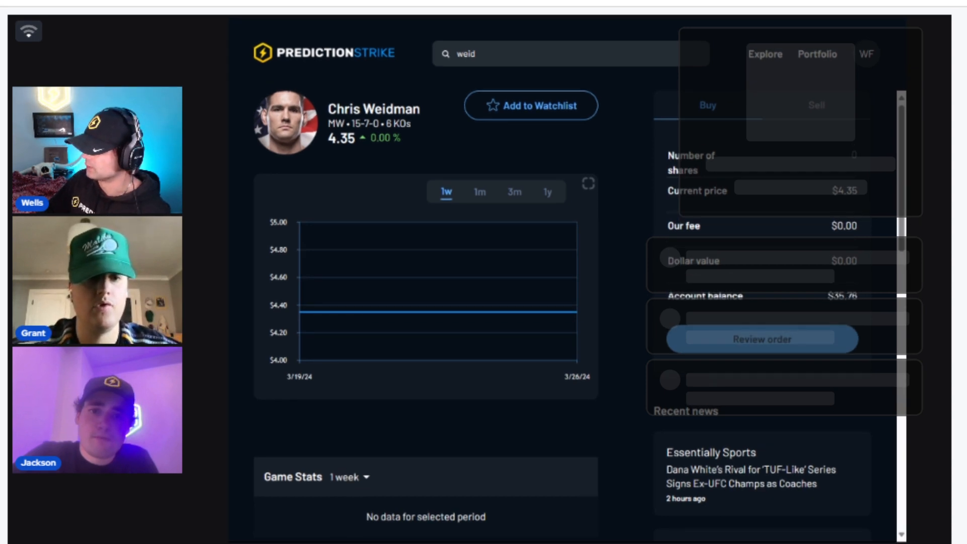
{"action": "type", "text": "bruno s"}
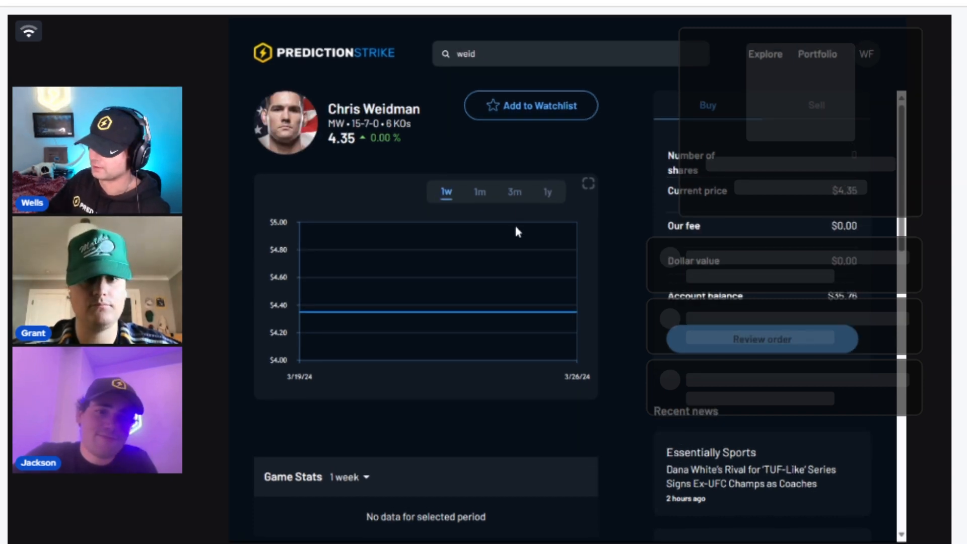
{"action": "left_click", "coordinate": [548, 191]}
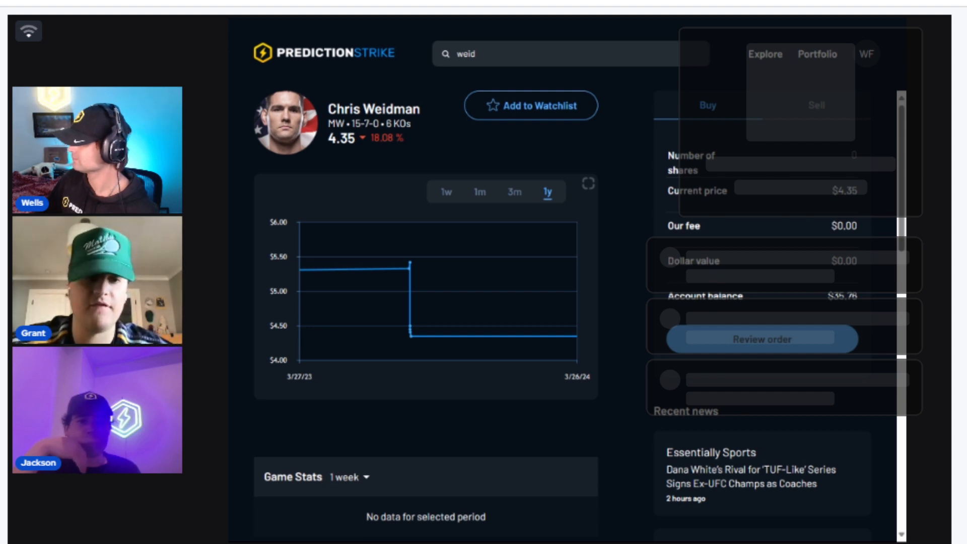
{"action": "type", "text": "bruno s"}
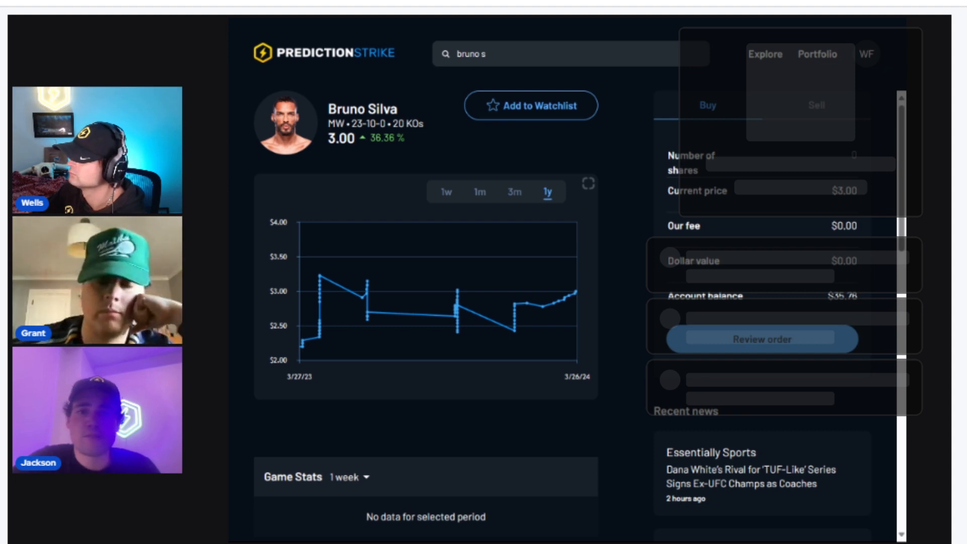
Search 'weid' on the way to Vicente Luque's page, his 1-year chart up 21.07%
{"action": "type", "text": "weid"}
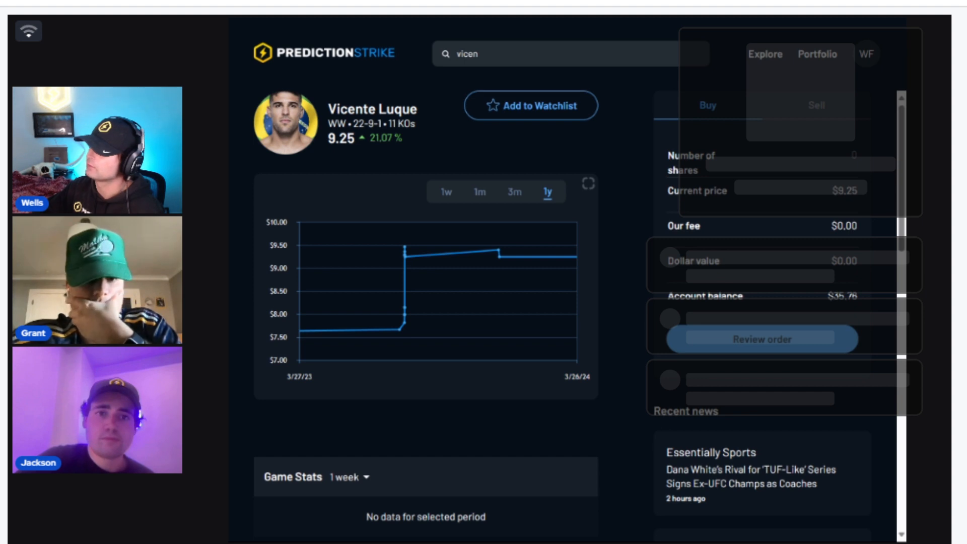
{"action": "type", "text": "buck"}
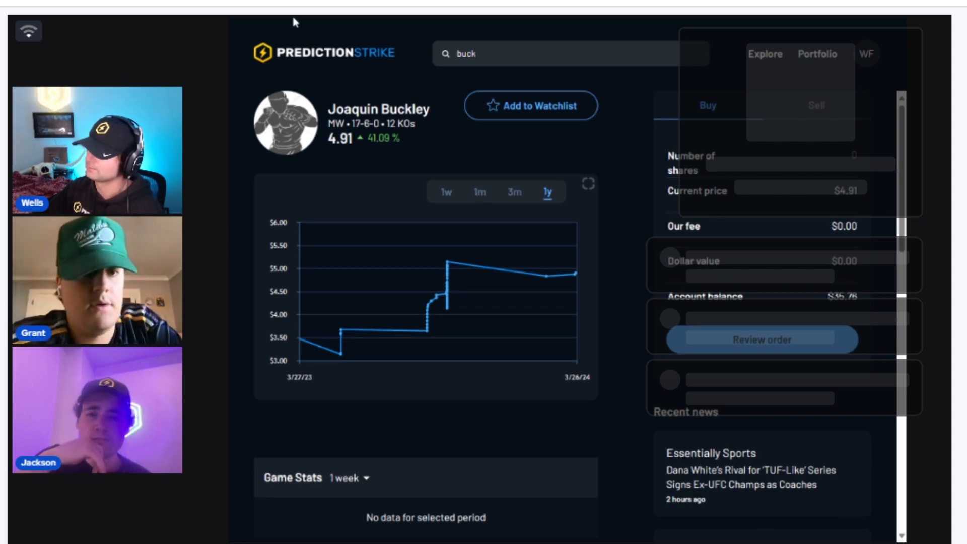
{"action": "type", "text": "vicen"}
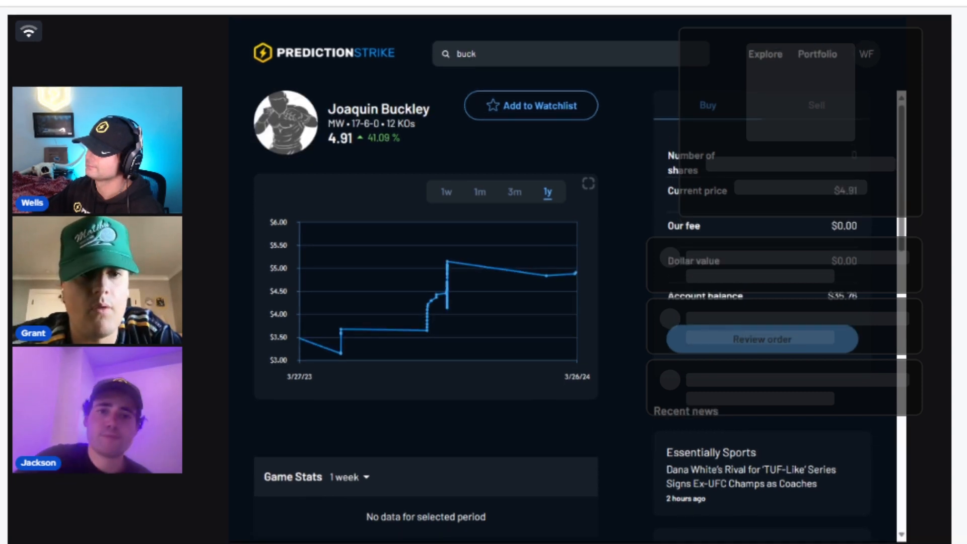
{"action": "type", "text": "vicen"}
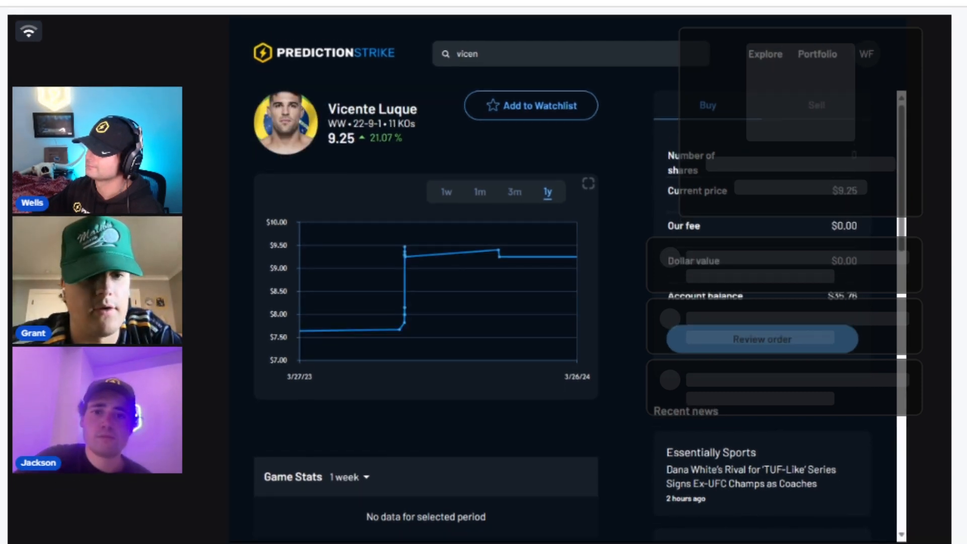
Search 'buck' to reach Joaquin Buckley's page, his 1-year chart up 41.09%
{"action": "type", "text": "buck"}
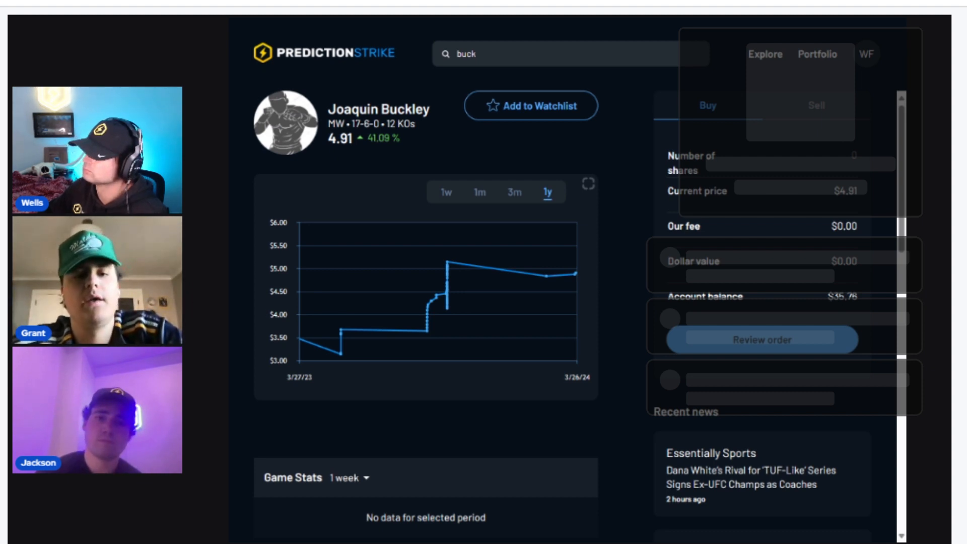
Search for Manon Fiorot to review her chart, then search 'blanc' to reach Erin Blanchfield's page
{"action": "type", "text": "vicen"}
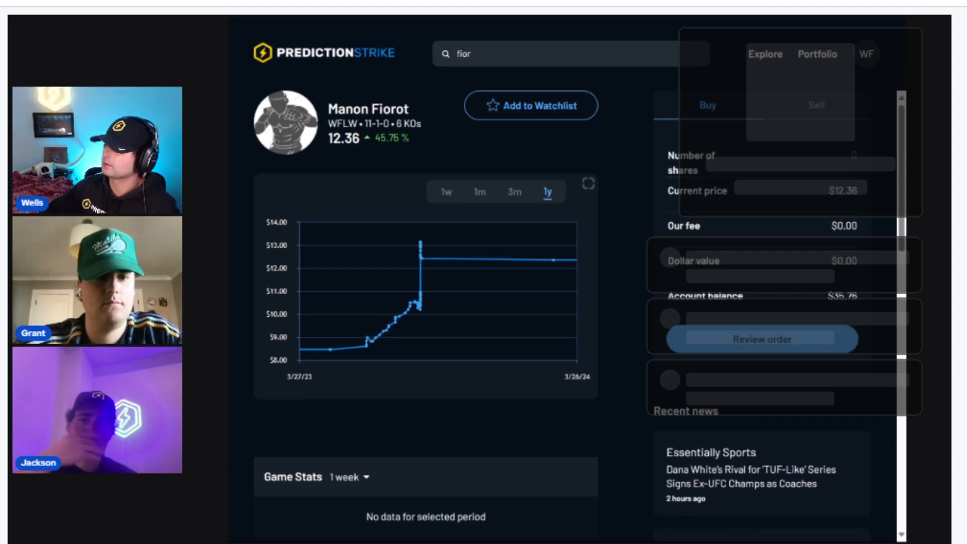
{"action": "type", "text": "blanc"}
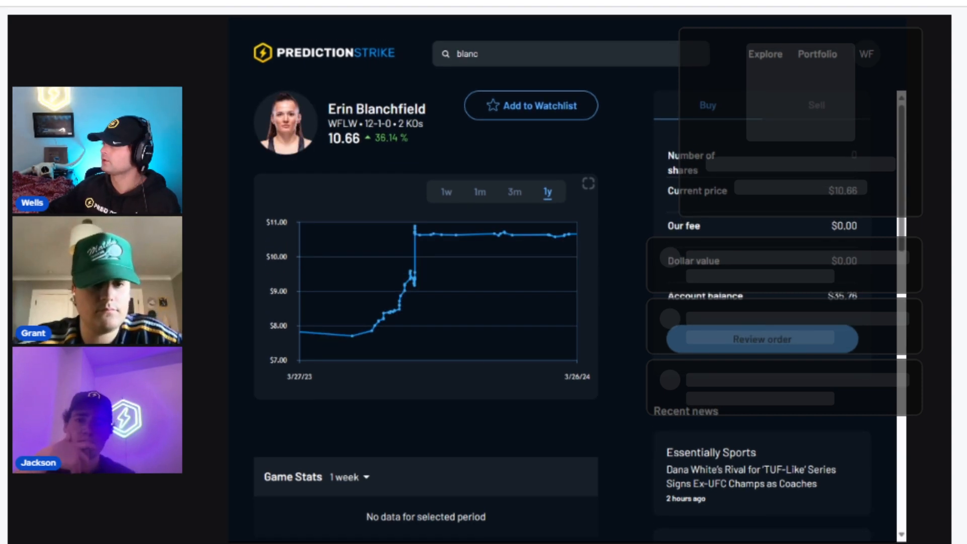